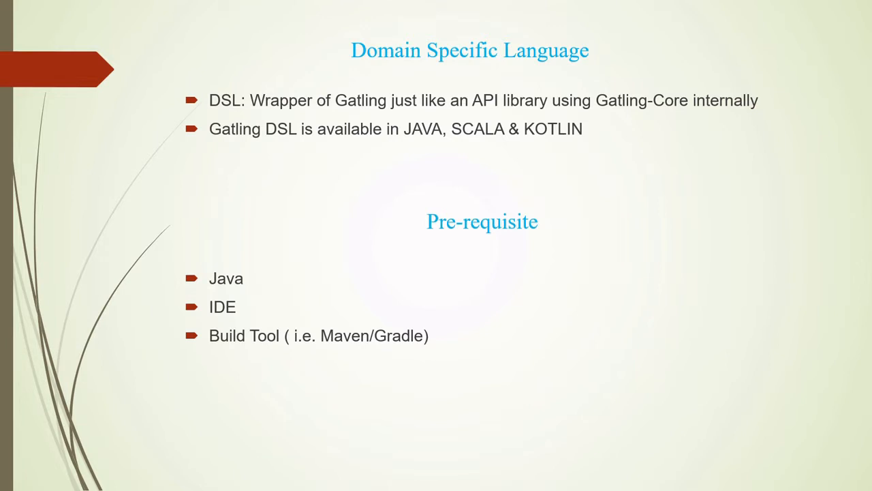
# Step: Advance to the 'Required dependency & plugins in maven' slide
pyautogui.press('Right')
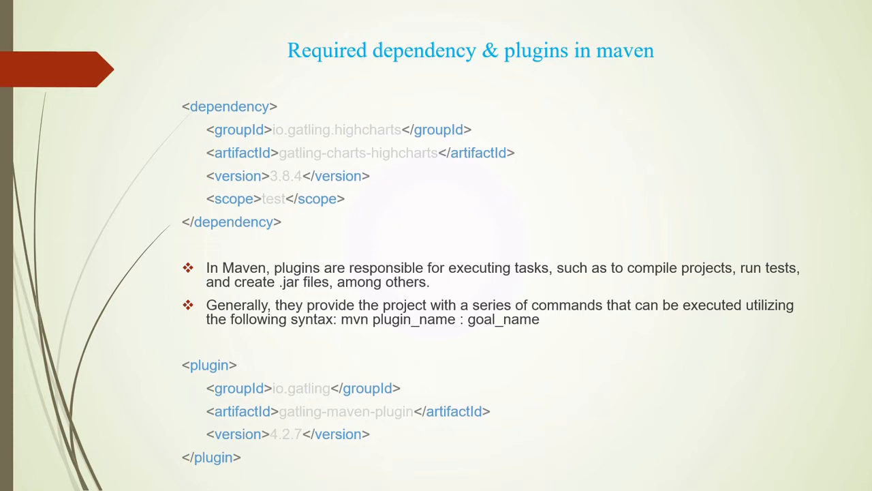
# Step: Advance to the 'Benefits of DSL' slide
pyautogui.press('right')
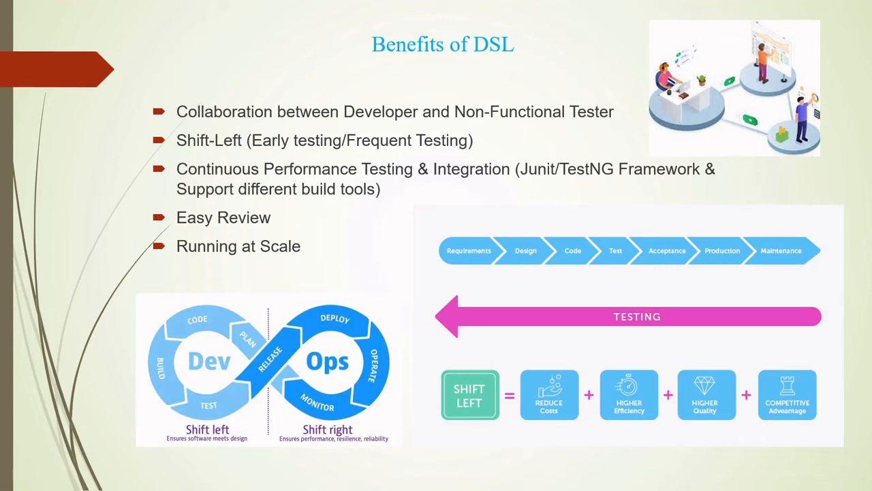
pyautogui.moveTo(794, 128)
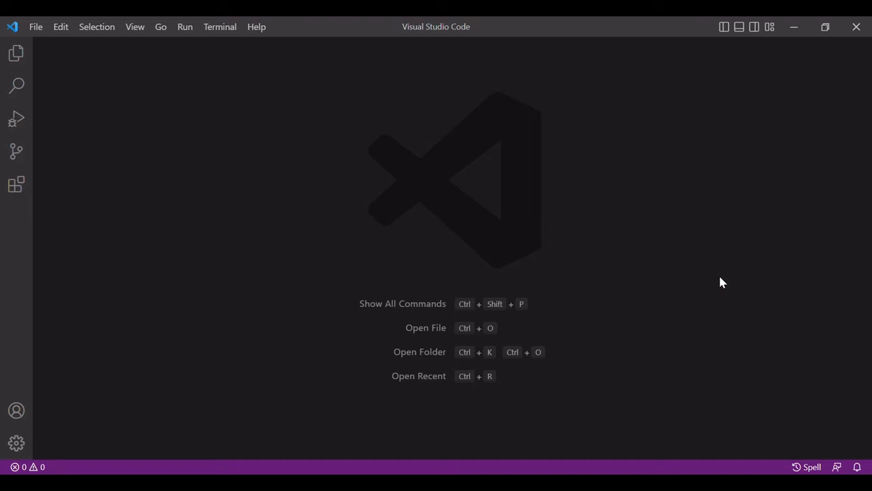
# Step: Create a Maven project from maven-archetype-quickstart 1.4 with group id com.gradle via the command palette
pyautogui.press('Ctrl+Shift+P')
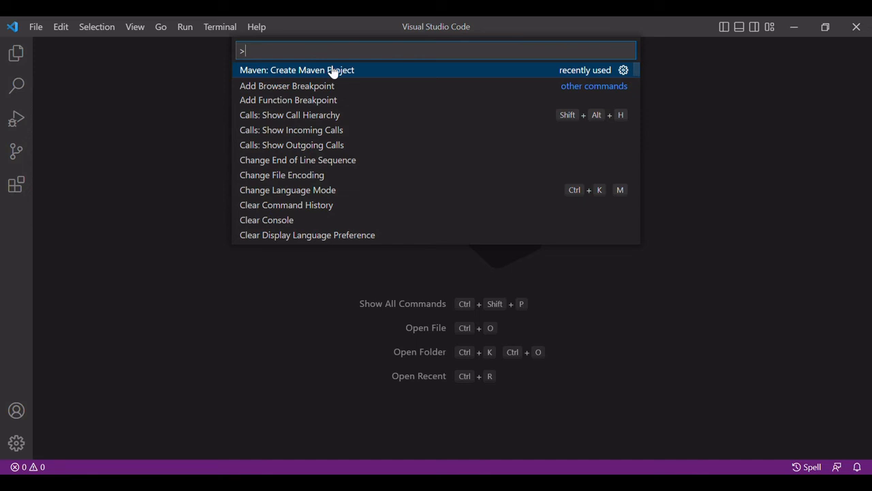
pyautogui.click(297, 69)
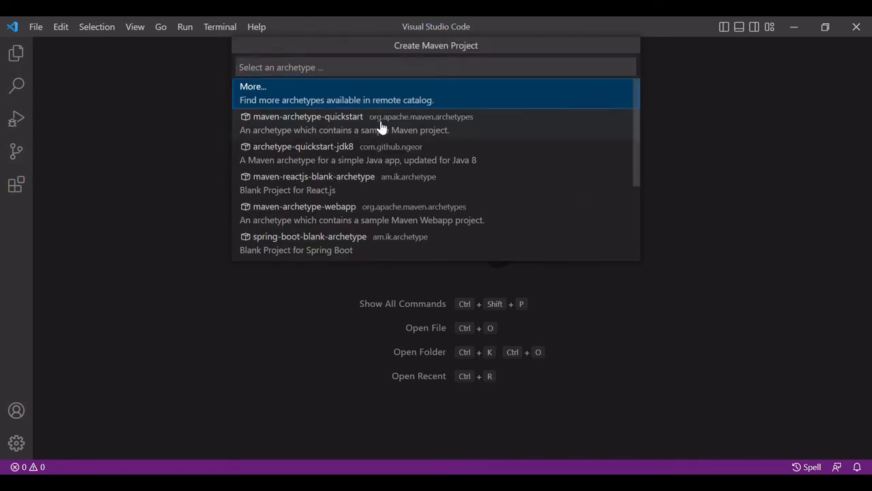
pyautogui.click(308, 116)
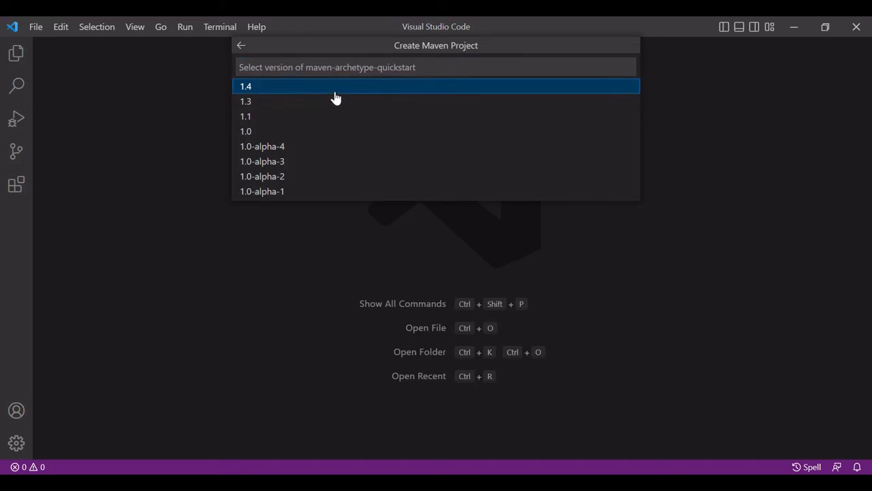
pyautogui.click(245, 86)
pyautogui.write('com.gradle')
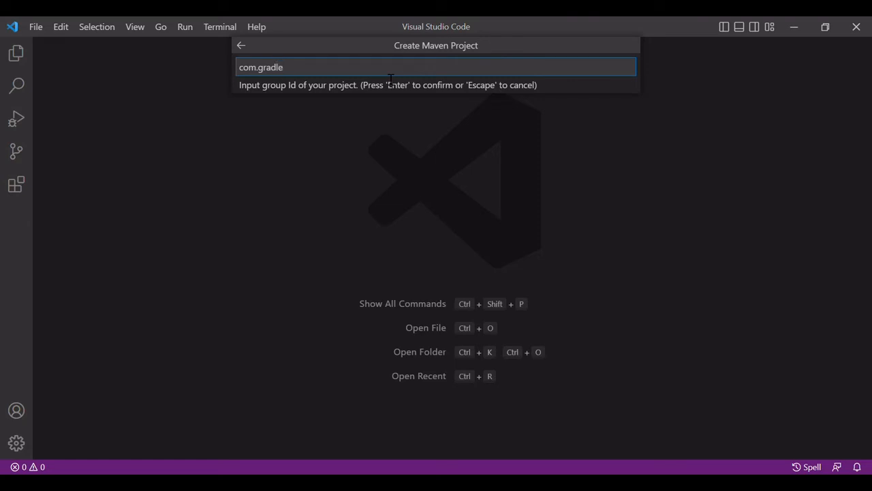
pyautogui.press('Escape')
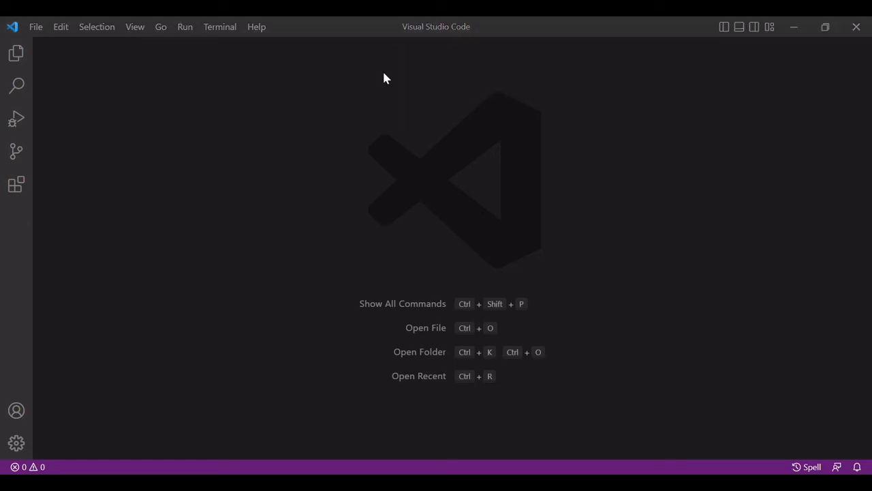
pyautogui.moveTo(92, 216)
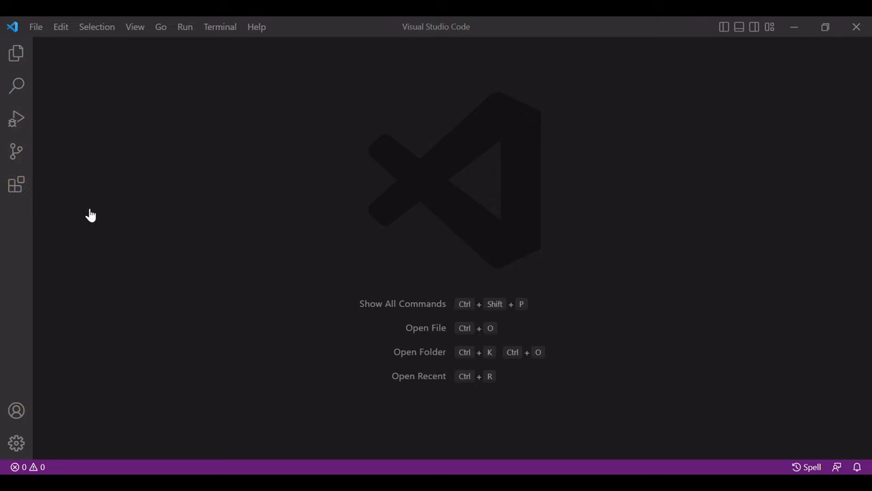
pyautogui.moveTo(196, 146)
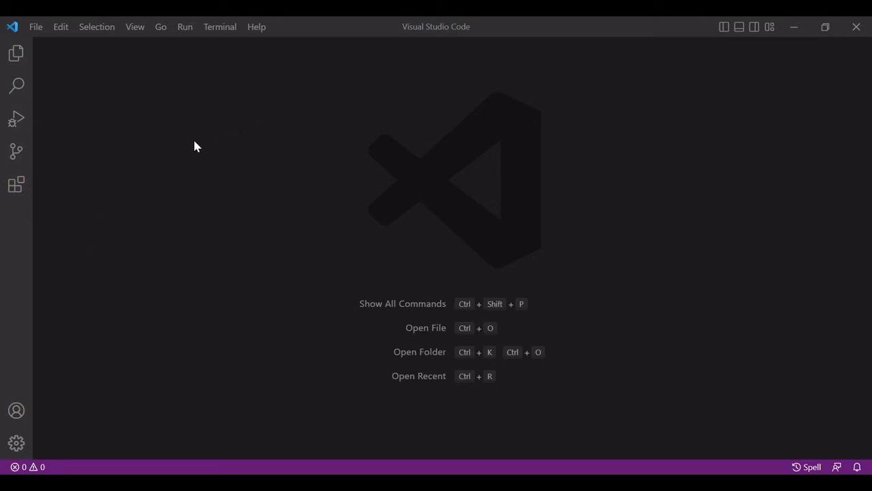
pyautogui.moveTo(233, 188)
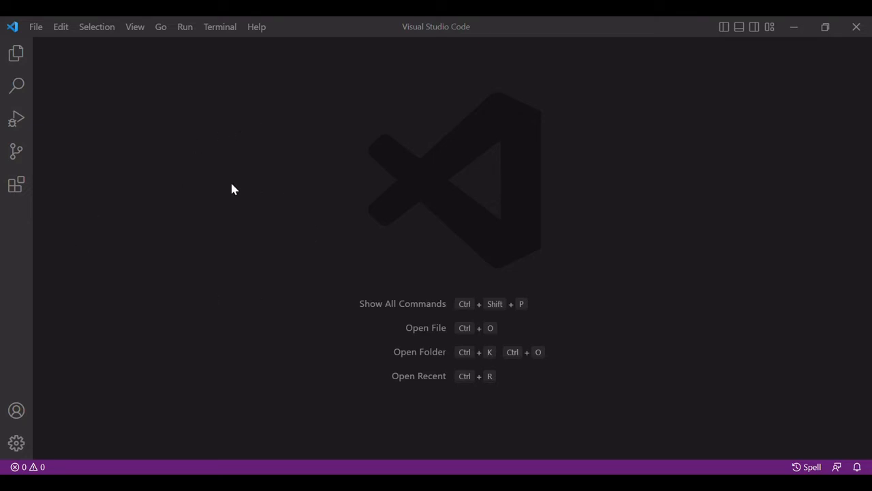
pyautogui.moveTo(297, 308)
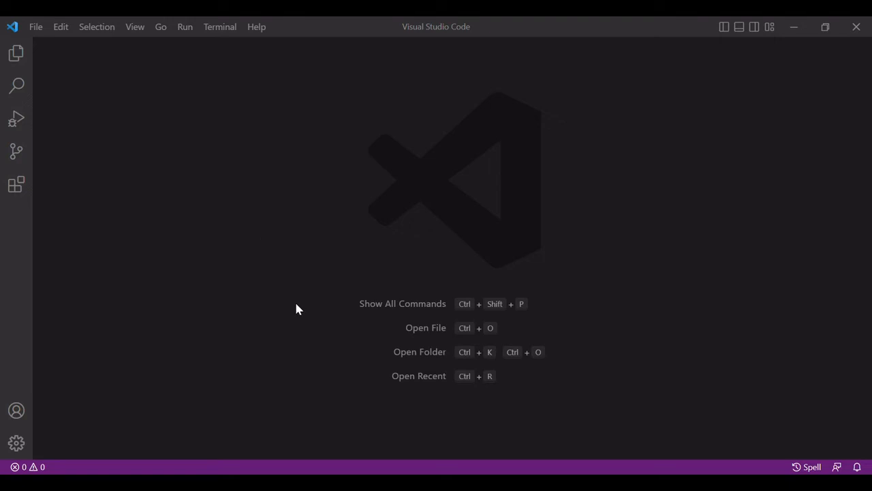
pyautogui.moveTo(412, 306)
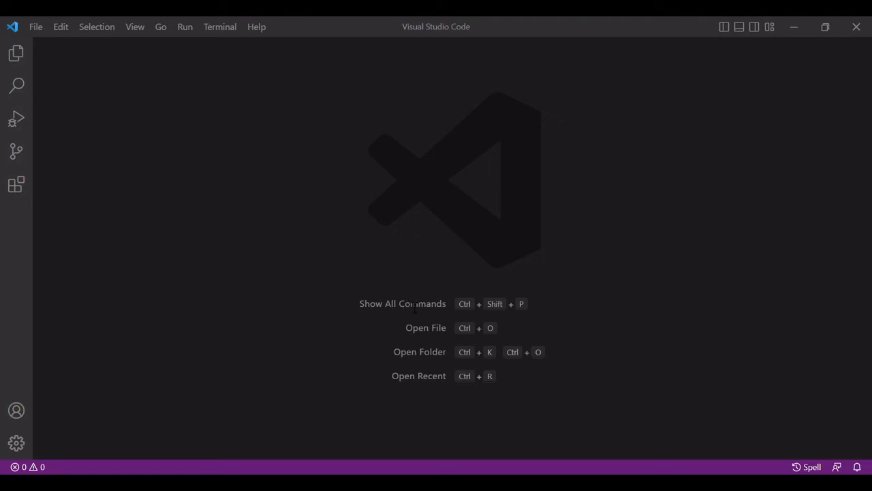
pyautogui.moveTo(266, 333)
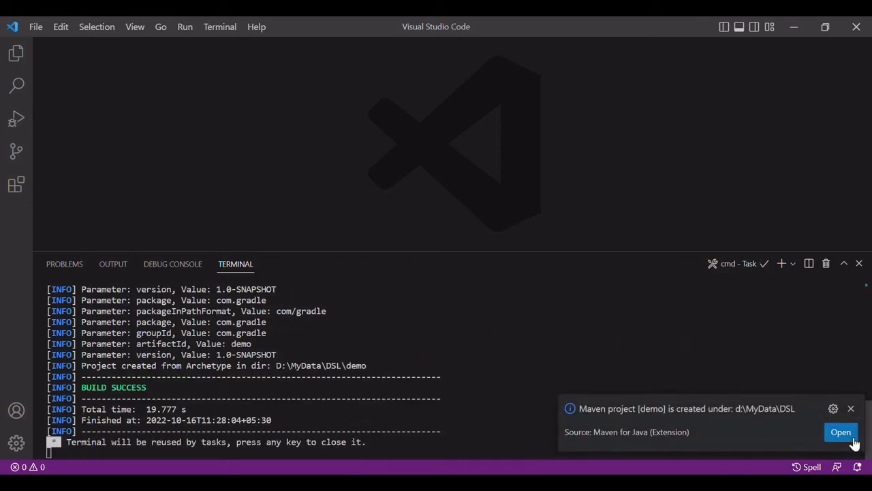
# Step: Open the new demo project and expand its src/main folders down to App.java
pyautogui.click(841, 432)
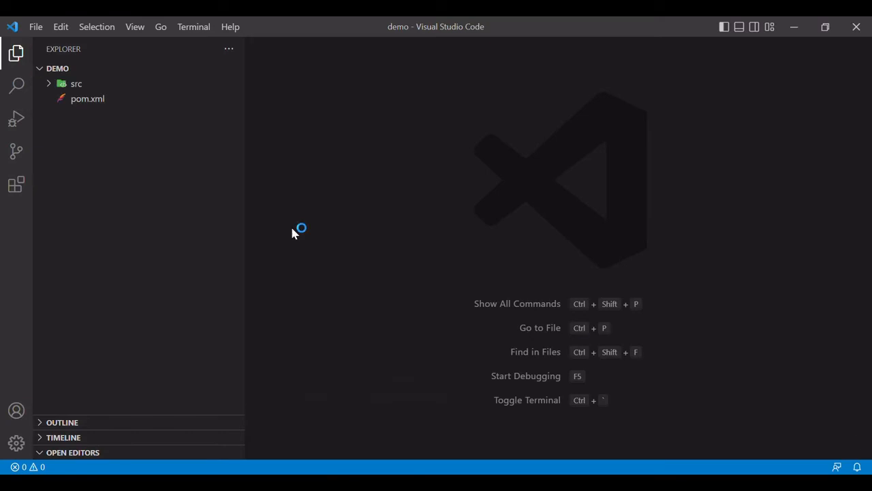
pyautogui.click(77, 83)
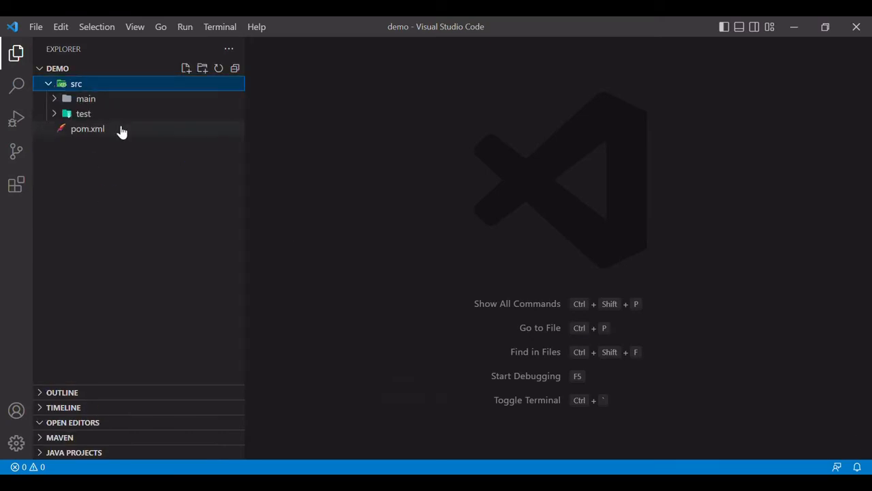
pyautogui.click(86, 98)
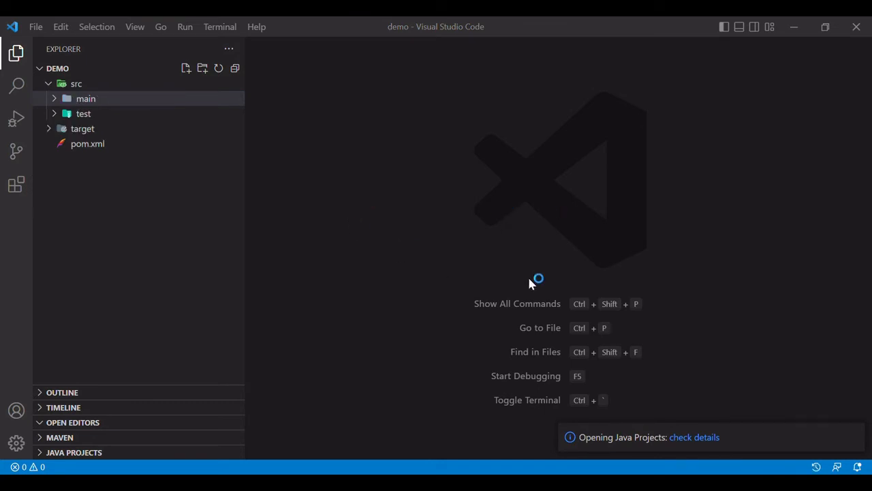
pyautogui.click(85, 98)
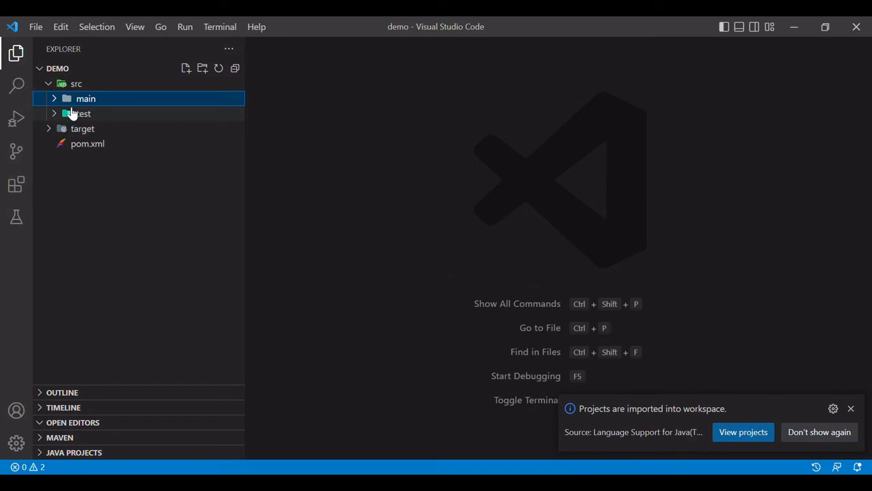
pyautogui.click(84, 98)
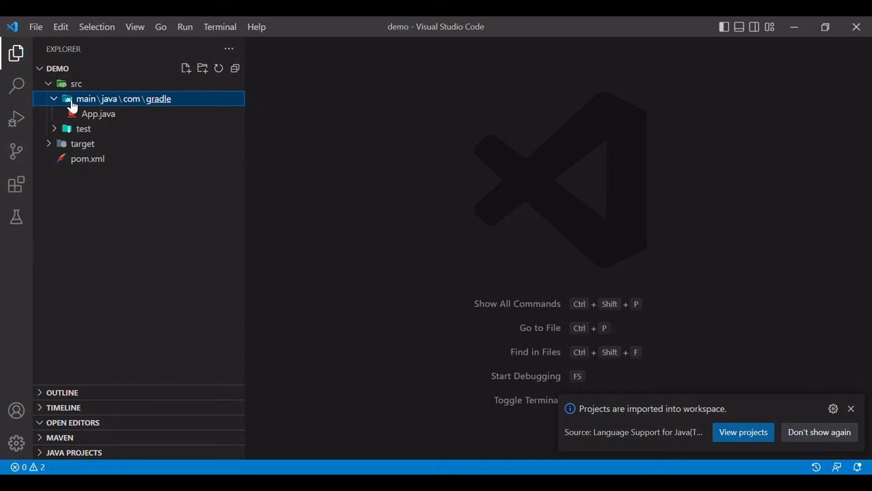
# Step: Bring up the project's pom.xml in the editor
pyautogui.rightClick(123, 99)
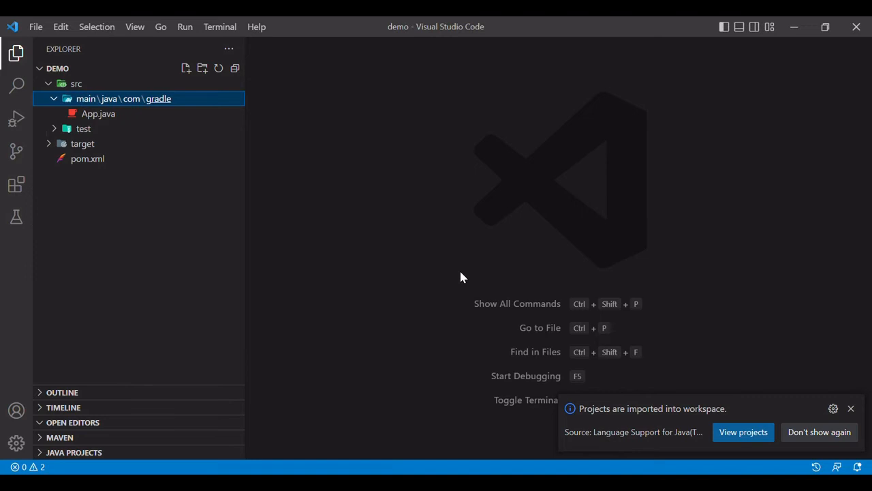
pyautogui.rightClick(122, 98)
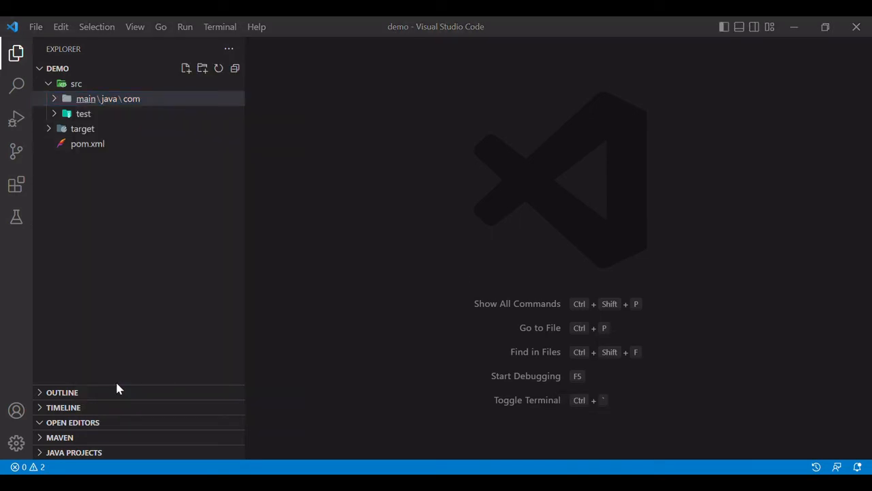
pyautogui.click(108, 99)
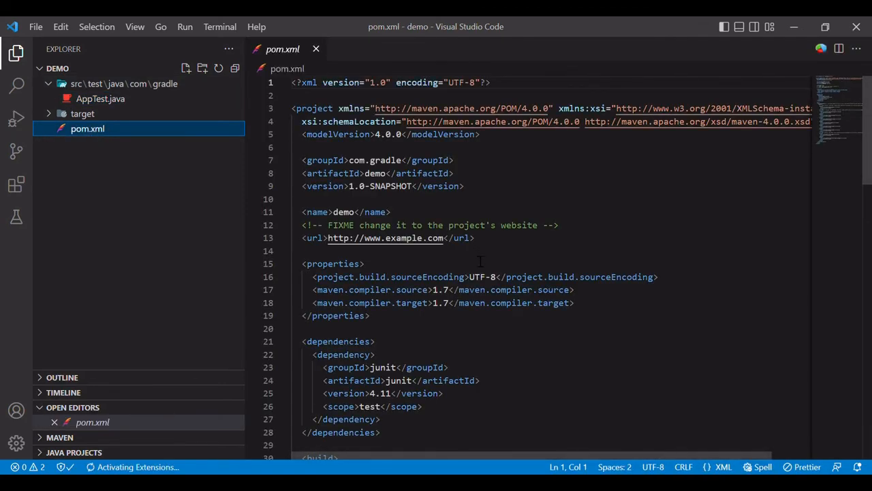
pyautogui.scroll(-3)
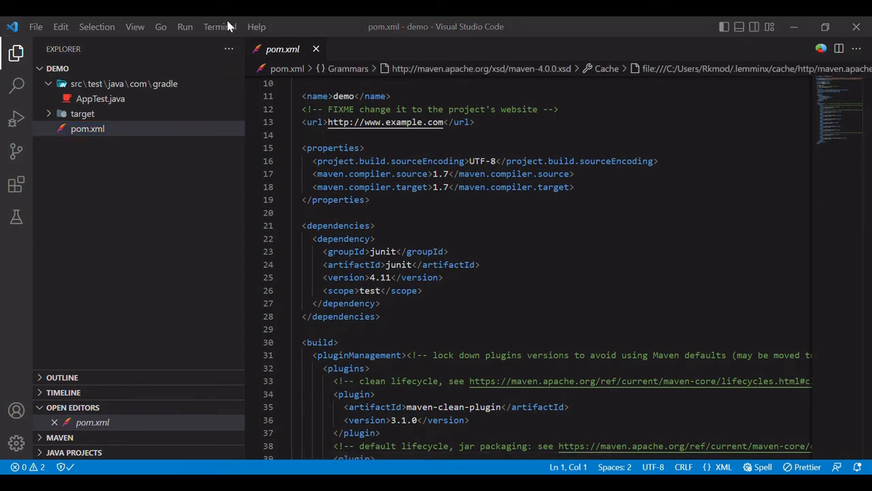
pyautogui.moveTo(193, 34)
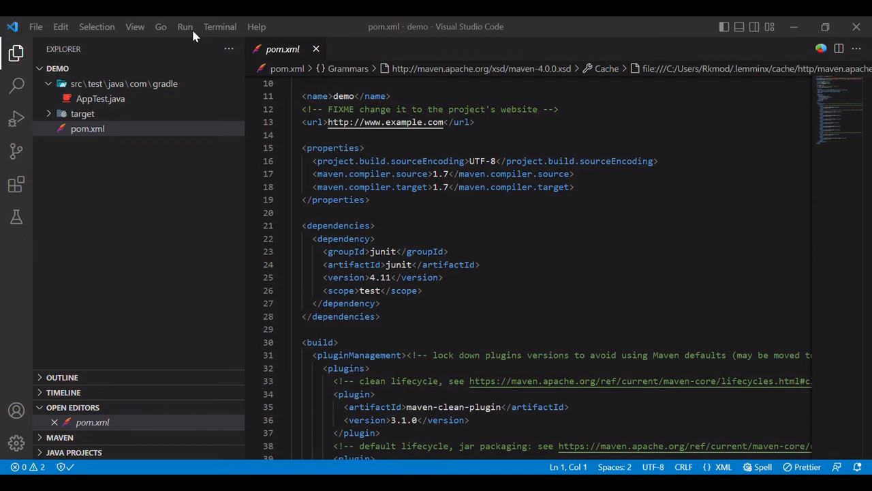
pyautogui.moveTo(187, 240)
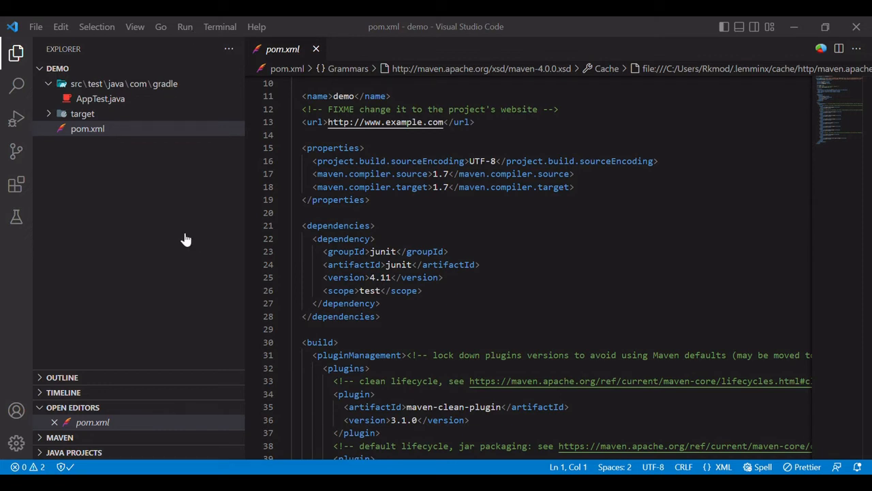
pyautogui.moveTo(152, 241)
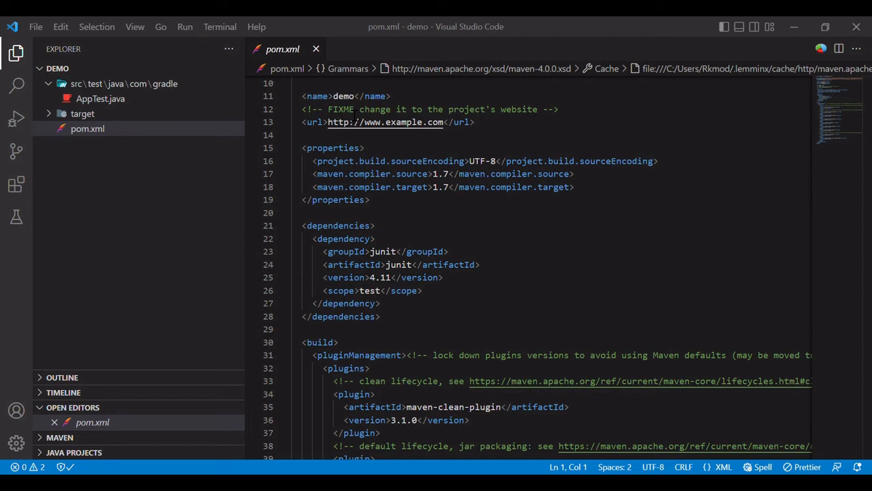
pyautogui.moveTo(326, 164)
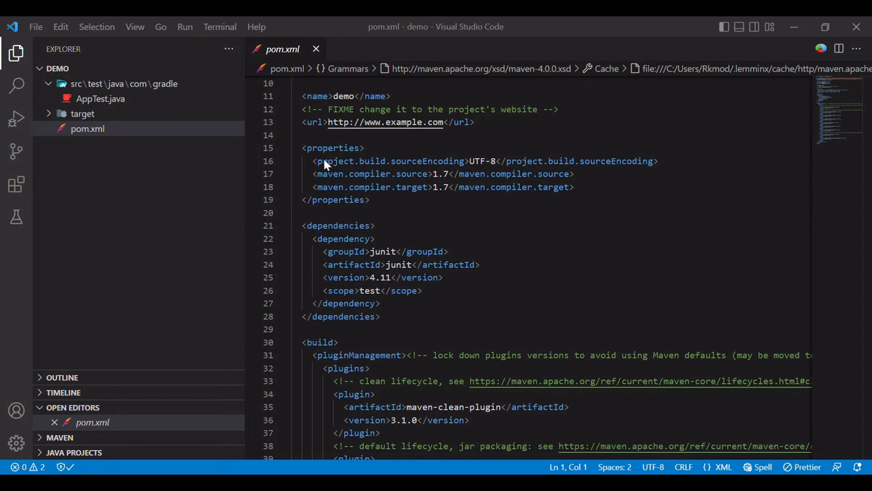
pyautogui.moveTo(362, 240)
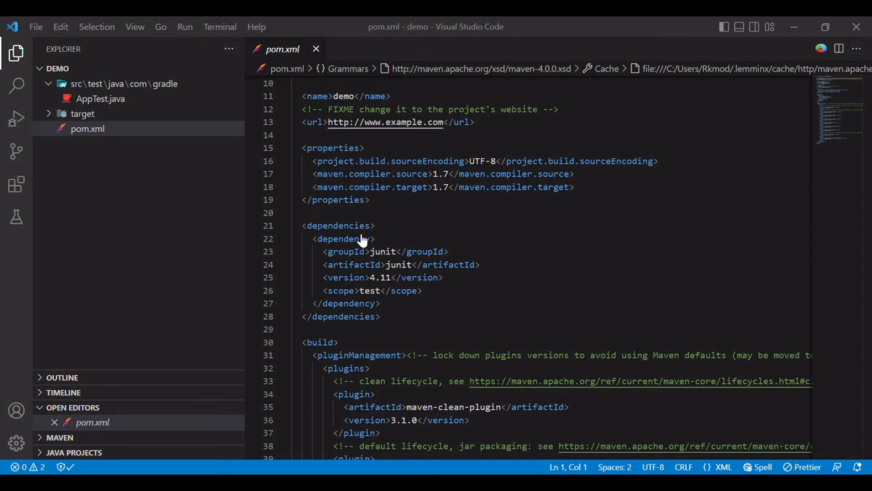
pyautogui.moveTo(234, 347)
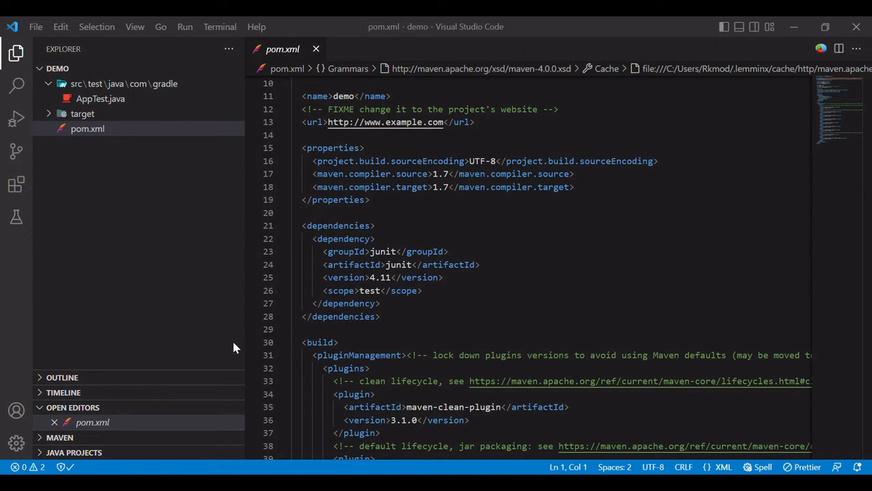
pyautogui.moveTo(330, 353)
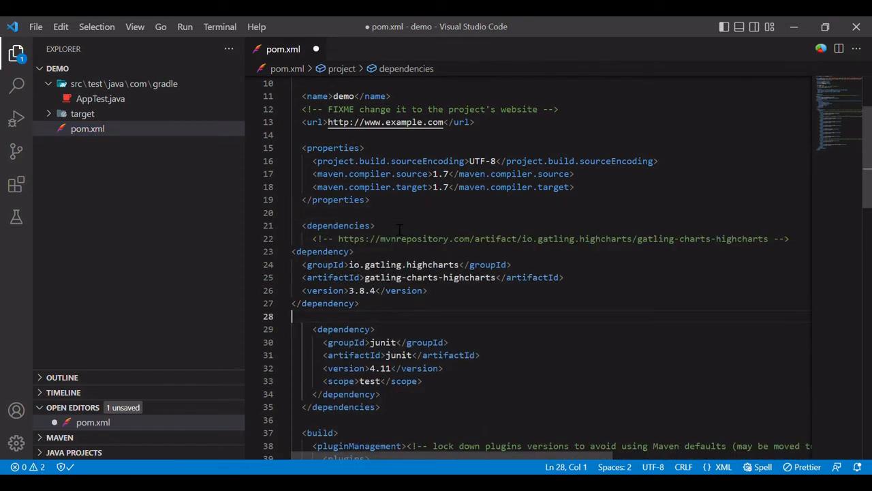
# Step: Save pom.xml with the gatling-charts-highcharts 3.8.4 dependency added
pyautogui.press('ctrl+s')
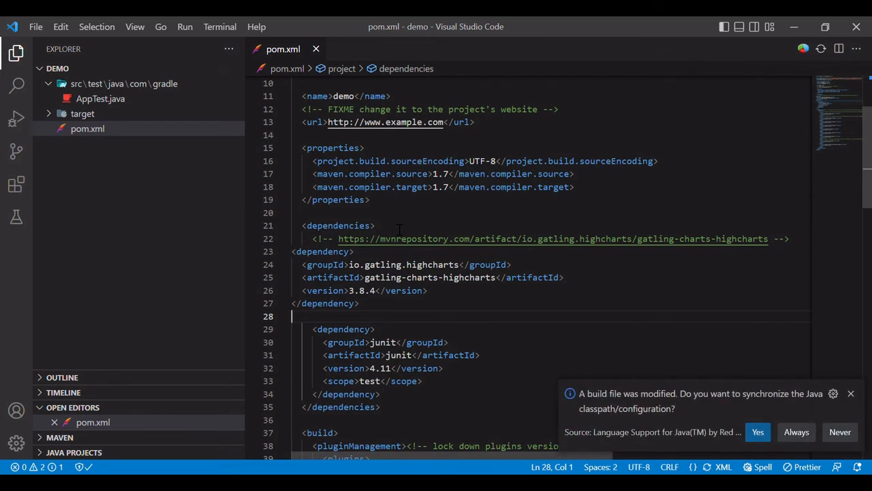
pyautogui.moveTo(796, 431)
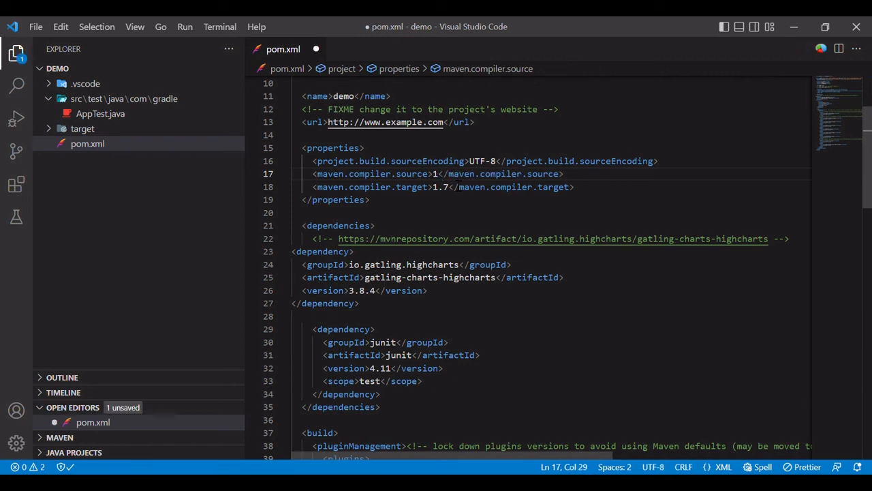
# Step: Change maven.compiler.source and target from 1.7 to 16
pyautogui.write('6')
pyautogui.click(443, 187)
pyautogui.write('6')
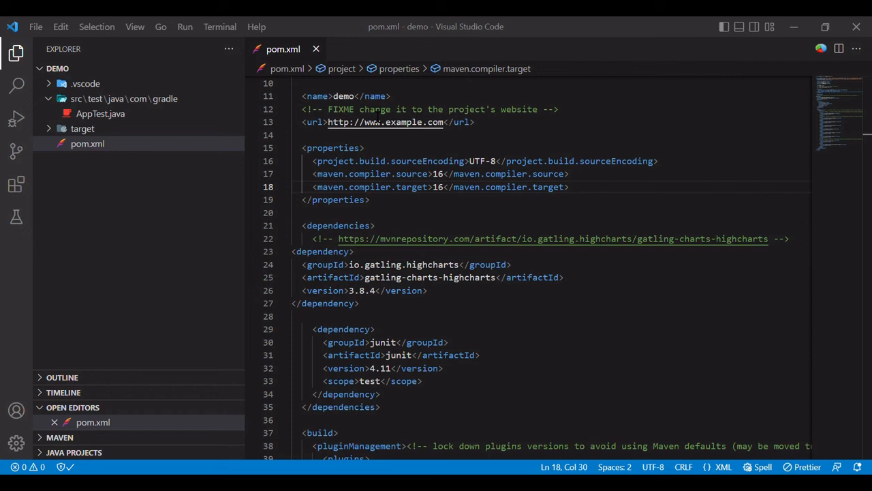
pyautogui.moveTo(373, 115)
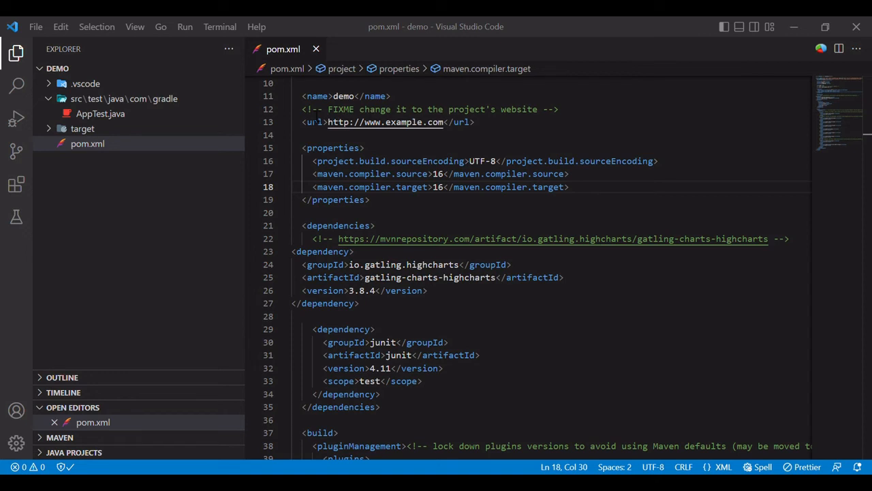
pyautogui.moveTo(218, 113)
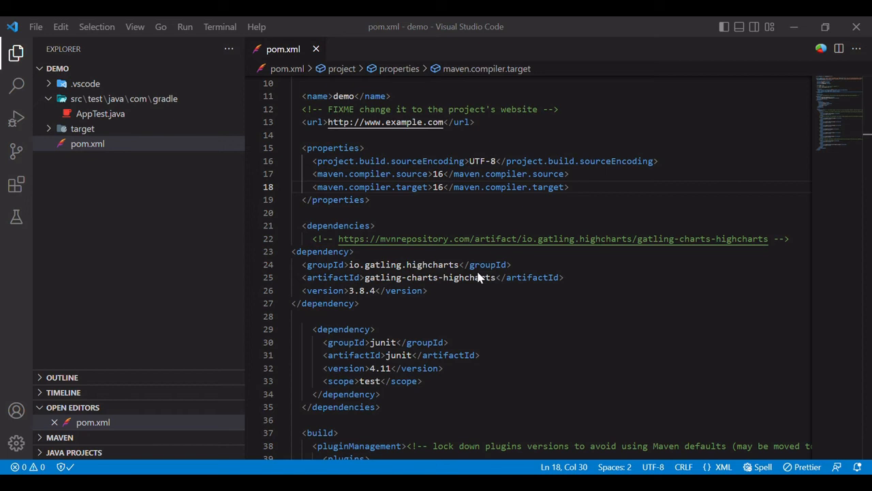
pyautogui.moveTo(483, 280)
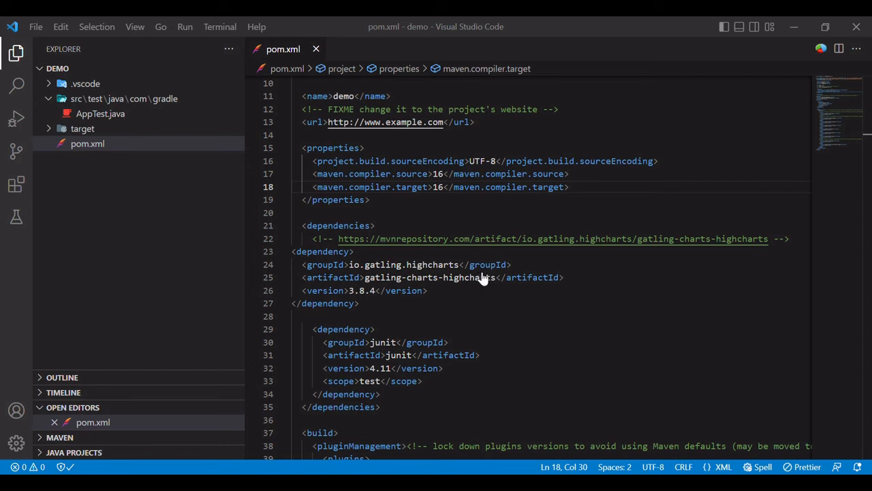
pyautogui.moveTo(344, 439)
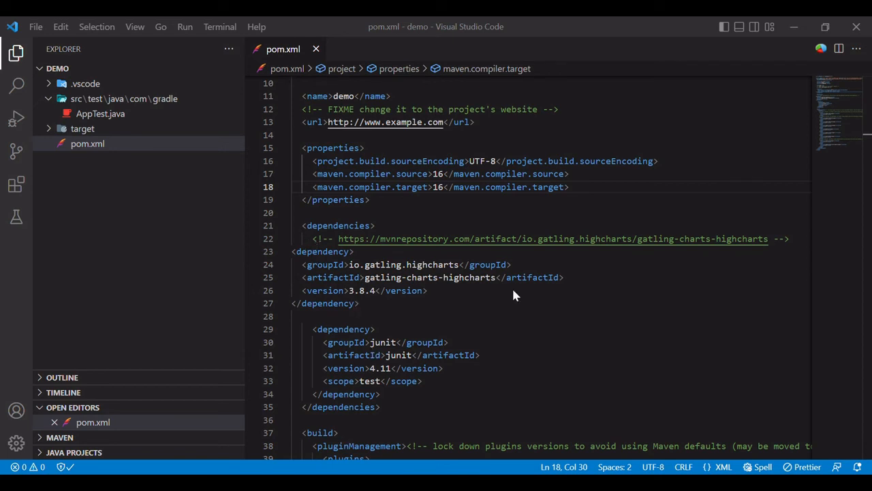
pyautogui.moveTo(227, 407)
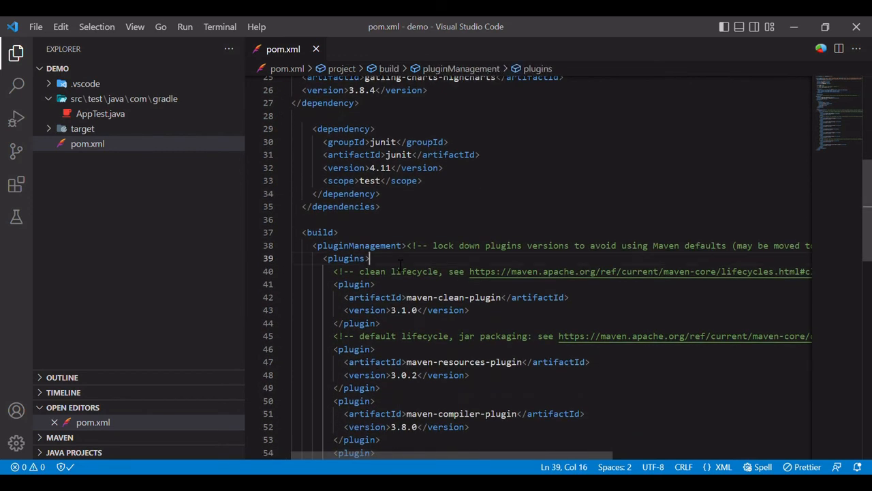
# Step: Insert the gatling-maven-plugin 4.2.7 block at the top of the pluginManagement plugins list
pyautogui.press('Enter')
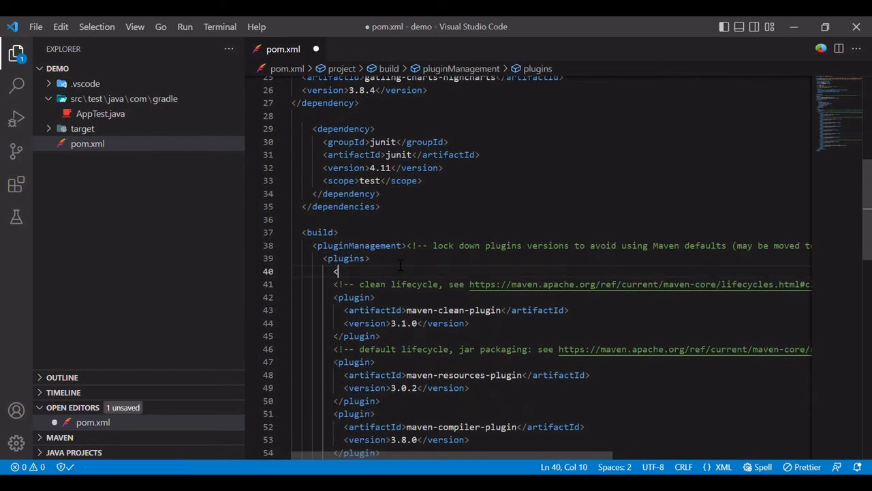
pyautogui.write('plugin>')
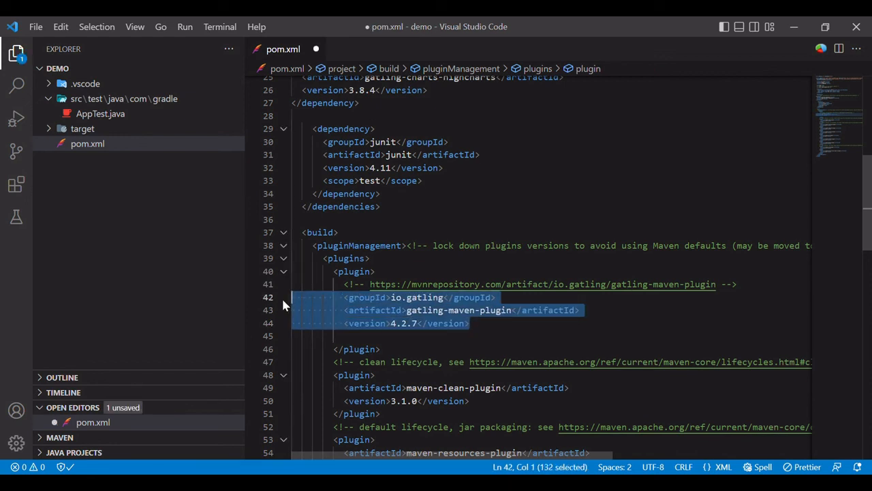
pyautogui.moveTo(361, 344)
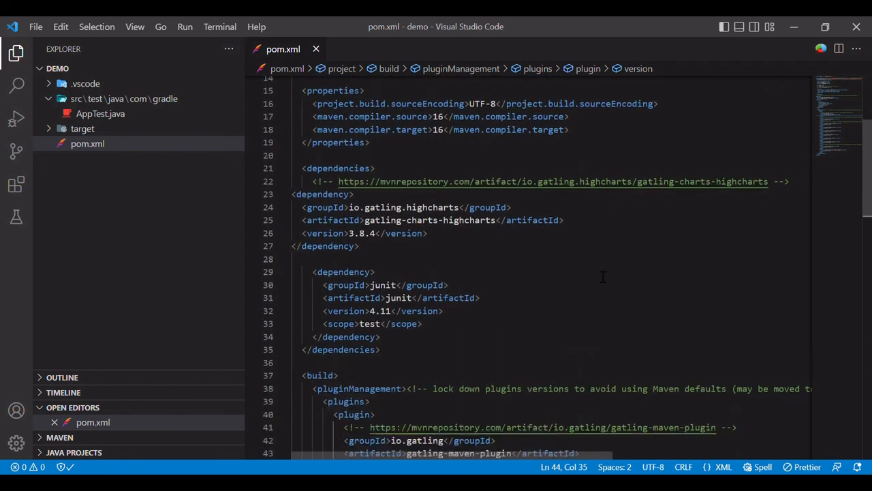
# Step: Review the saved pom.xml down to the two Java 16 compiler values
pyautogui.scroll(-3)
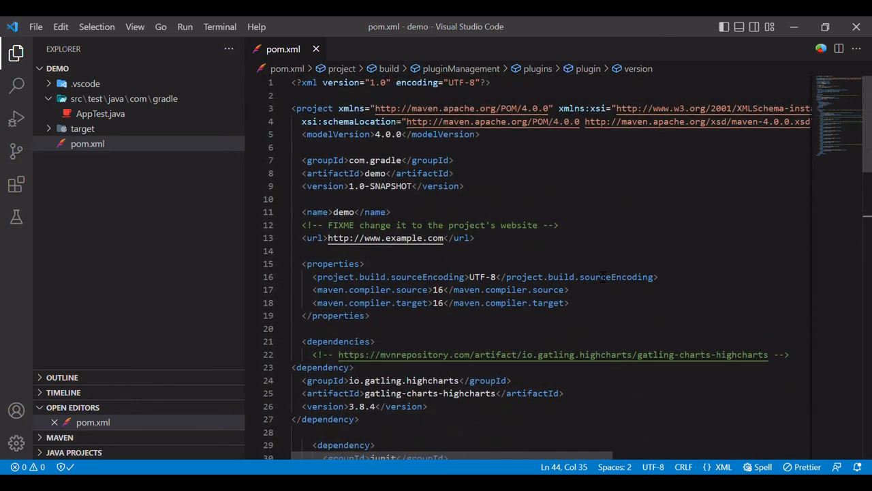
pyautogui.moveTo(162, 177)
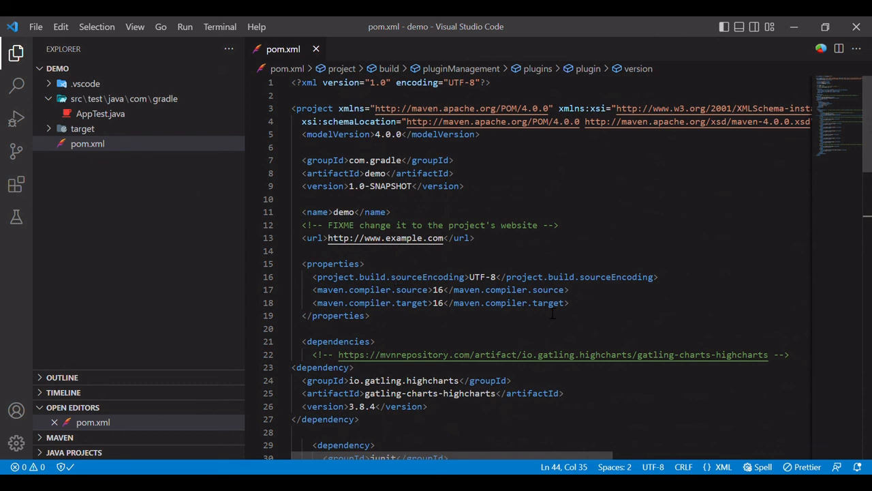
pyautogui.scroll(-3)
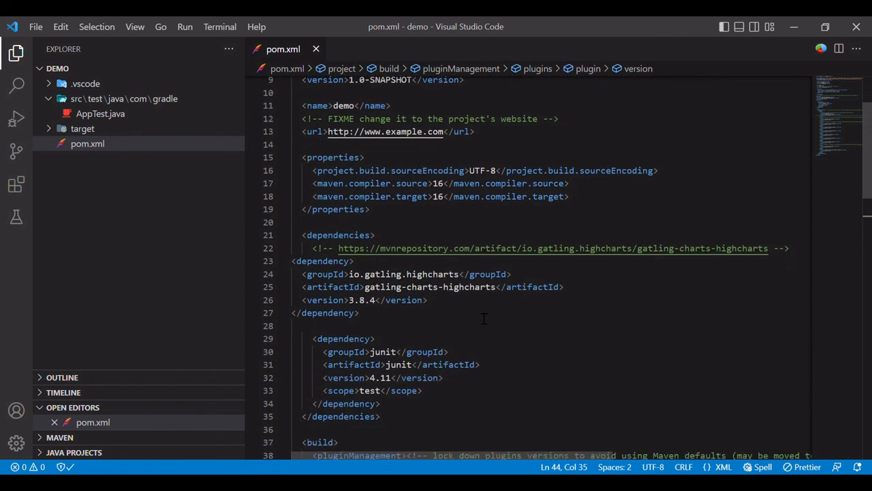
pyautogui.moveTo(442, 196); pyautogui.dragTo(431, 183)
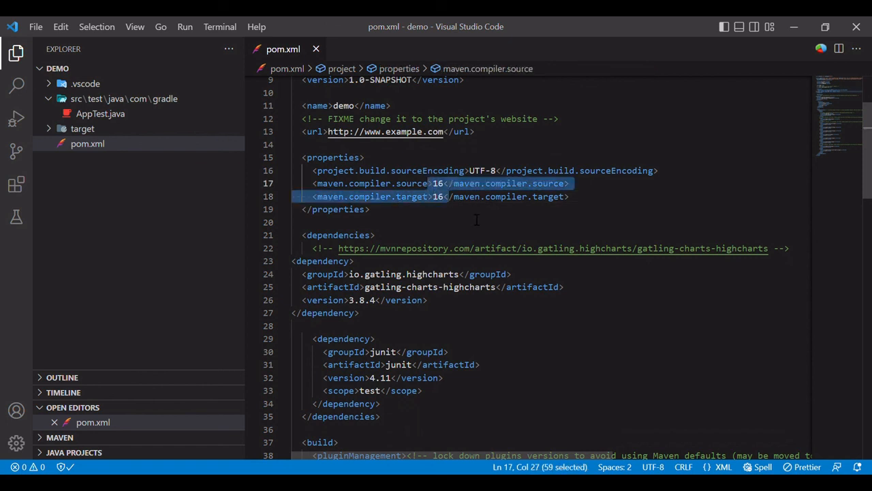
# Step: Review the newly added gatling-maven-plugin 4.2.7 block
pyautogui.scroll(-3)
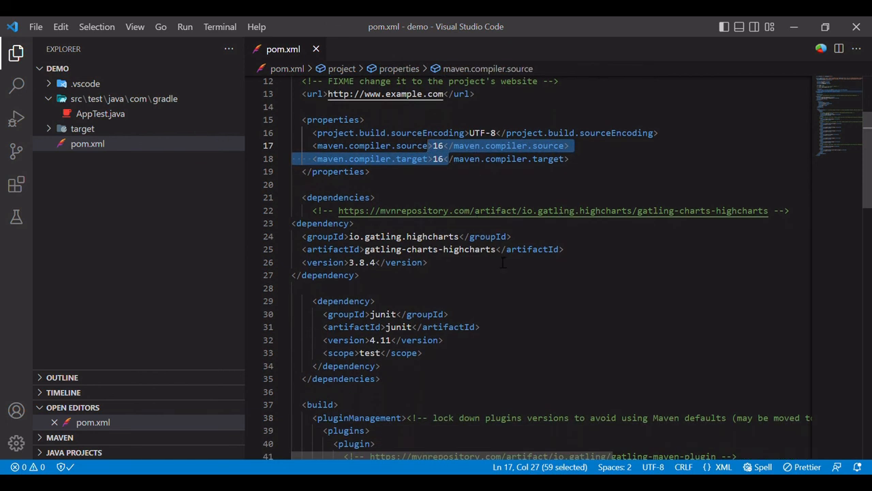
pyautogui.scroll(-3)
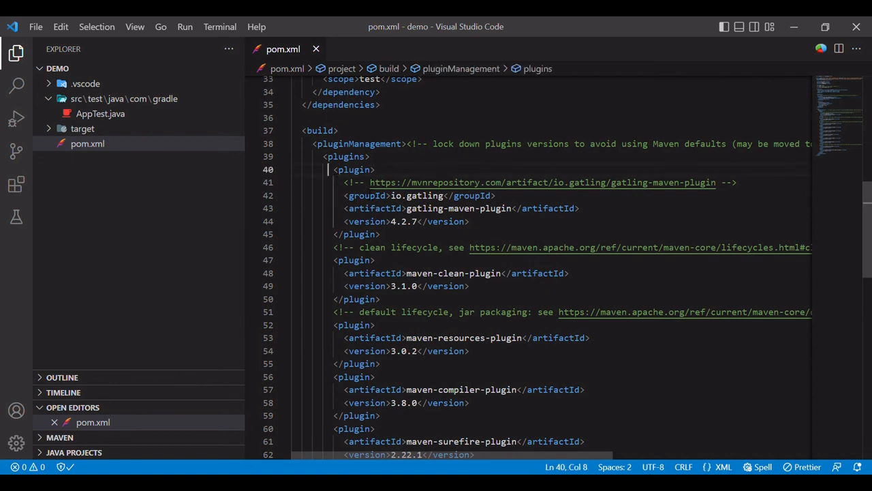
pyautogui.moveTo(332, 169); pyautogui.dragTo(381, 234)
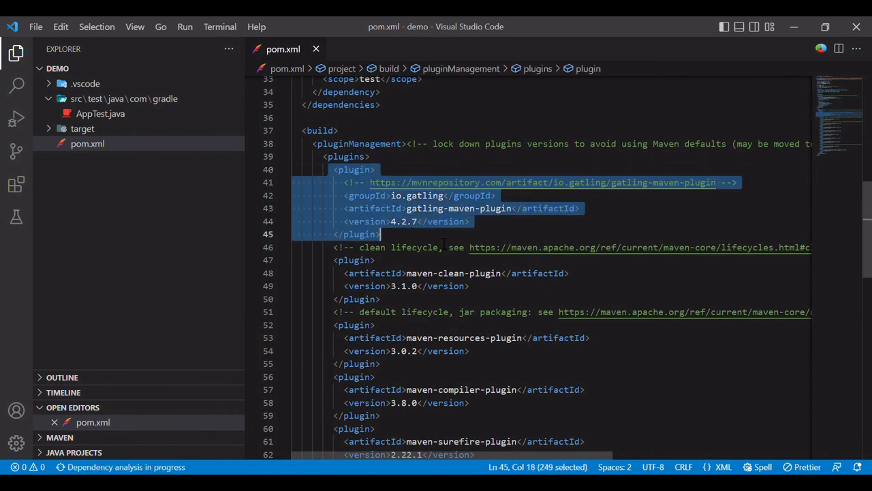